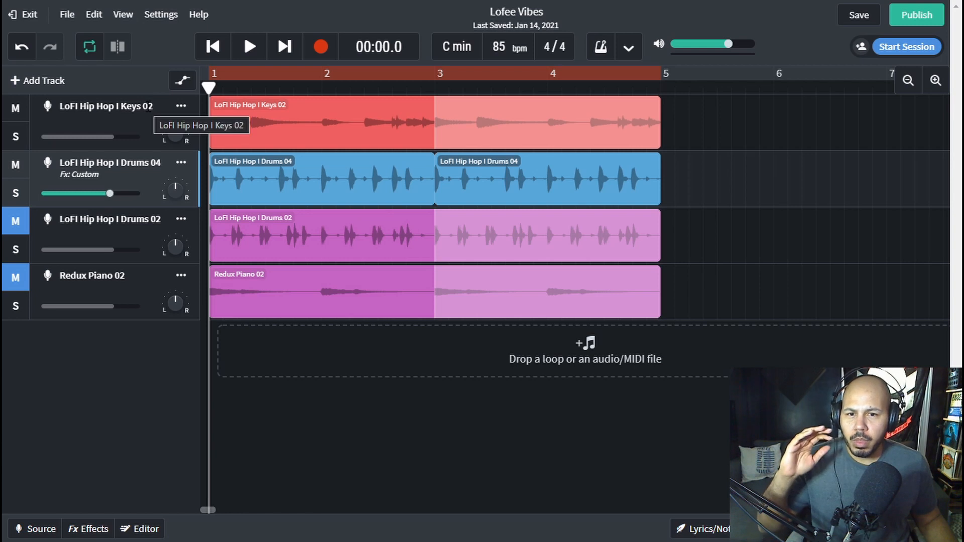
# Step: Solo the LoFI Hip Hop I Drums 04 track, play it, and show its Multi Filter effect
pyautogui.click(15, 193)
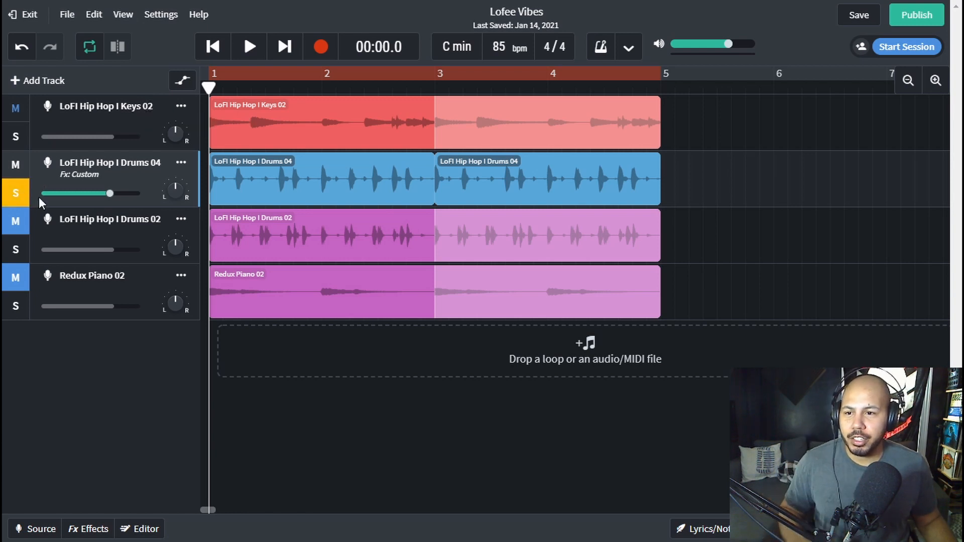
pyautogui.click(248, 46)
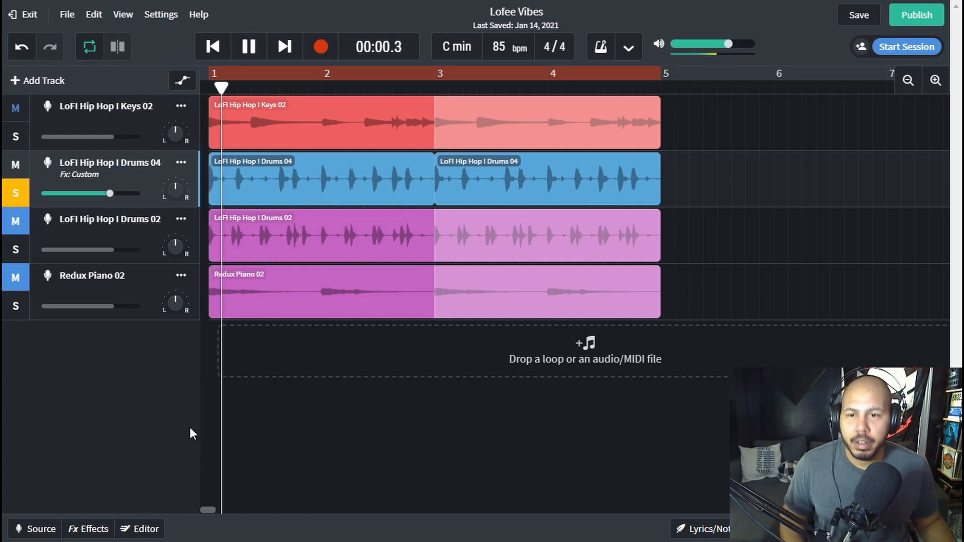
pyautogui.click(89, 529)
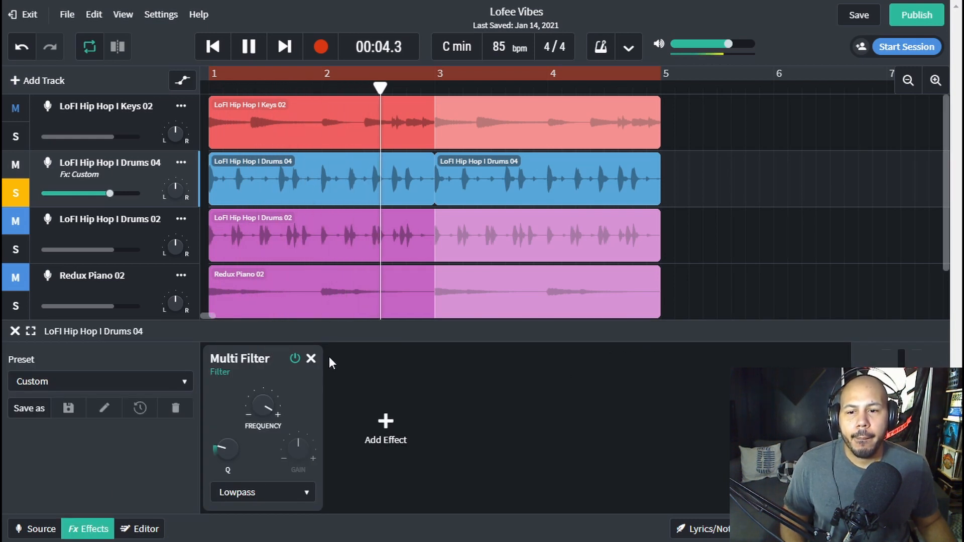
# Step: Raise the Drums 04 Multi Filter lowpass frequency from 168 Hz to 289 Hz while previewing
pyautogui.click(248, 46)
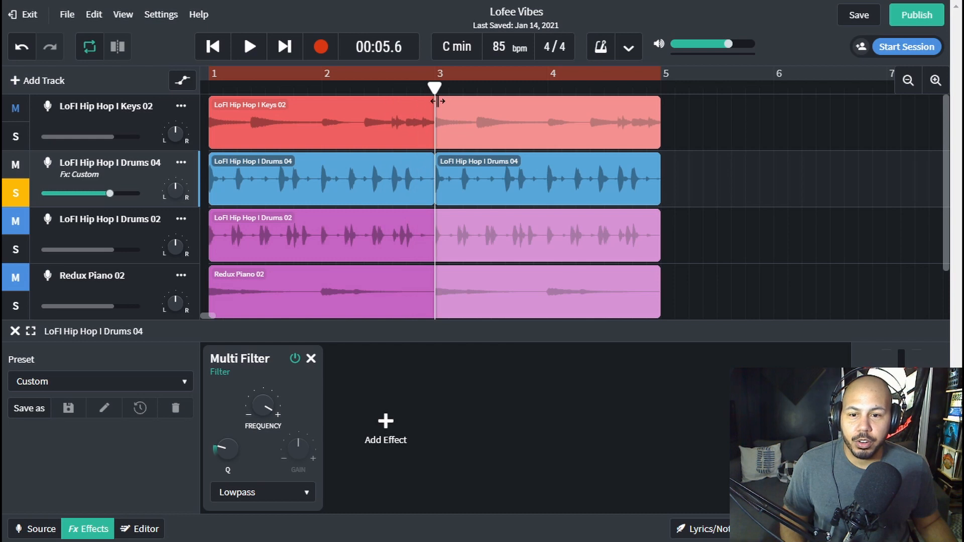
pyautogui.moveTo(262, 405)
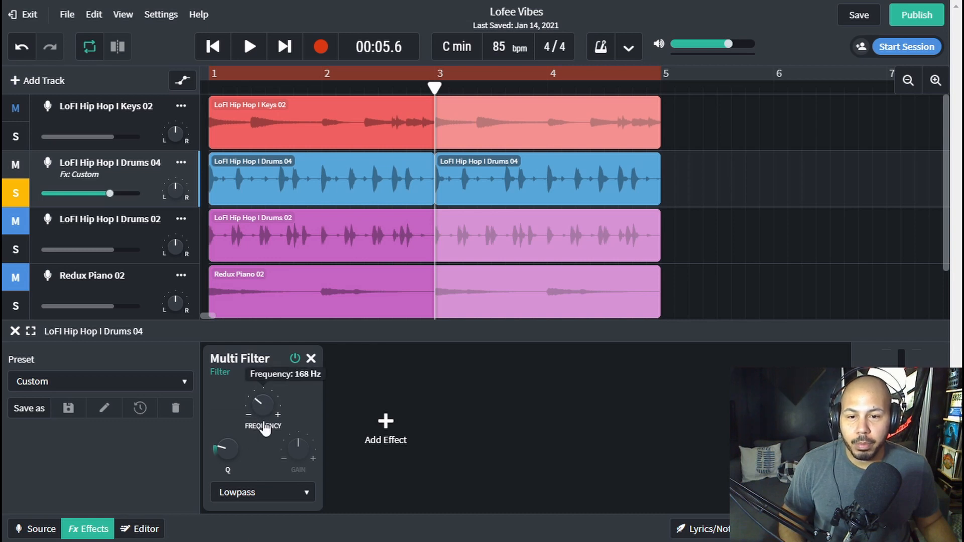
pyautogui.click(249, 46)
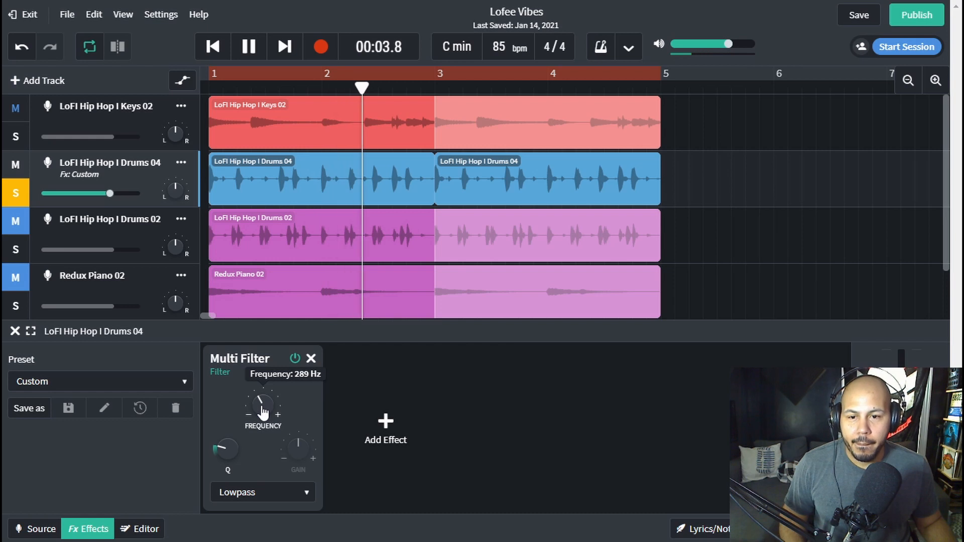
pyautogui.click(249, 46)
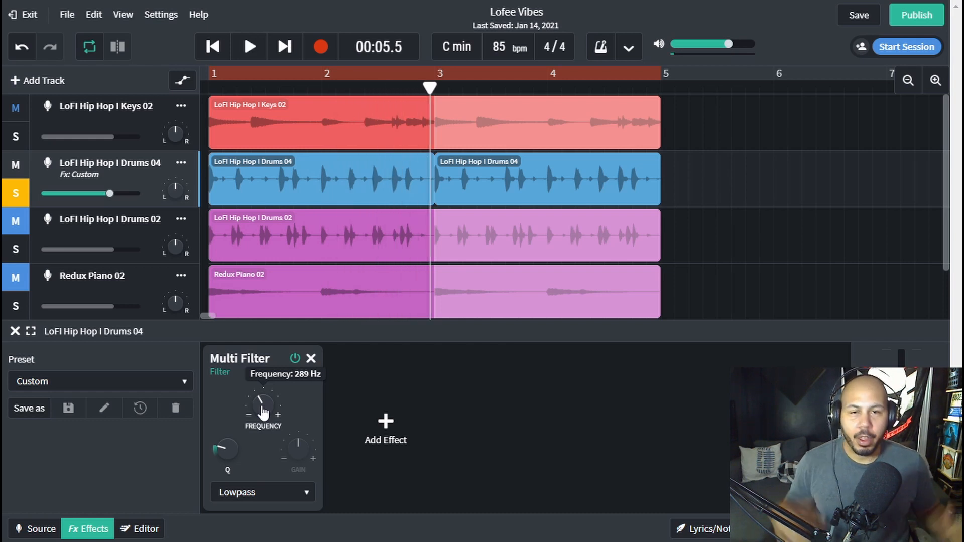
pyautogui.moveTo(30, 182)
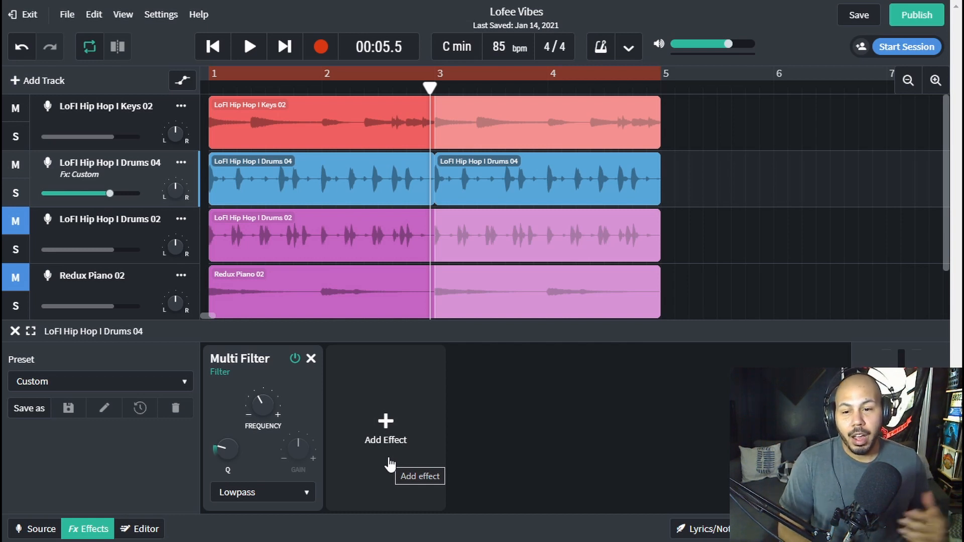
pyautogui.moveTo(267, 355)
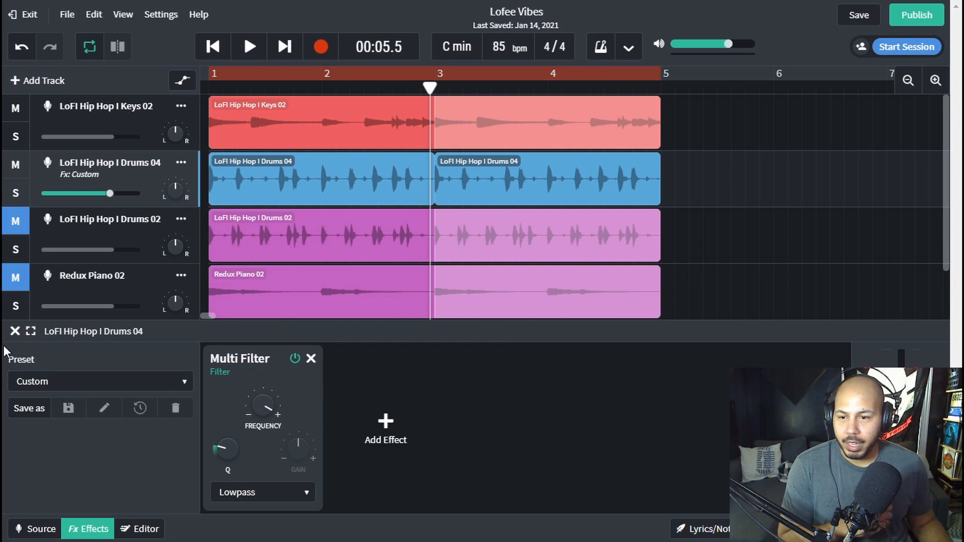
pyautogui.moveTo(15, 330)
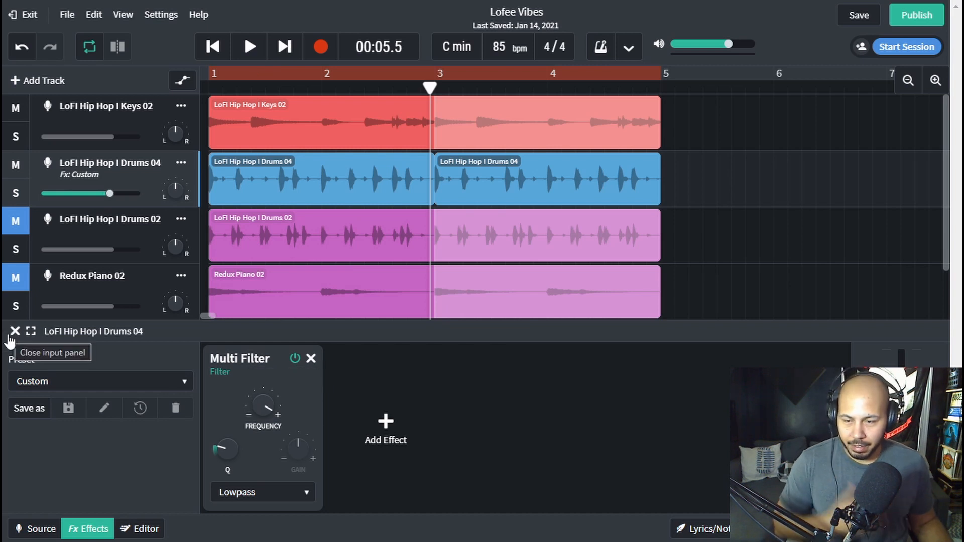
# Step: Show automation lanes for all tracks and target Drums 04's lane at Multi Filter - Frequency
pyautogui.click(15, 330)
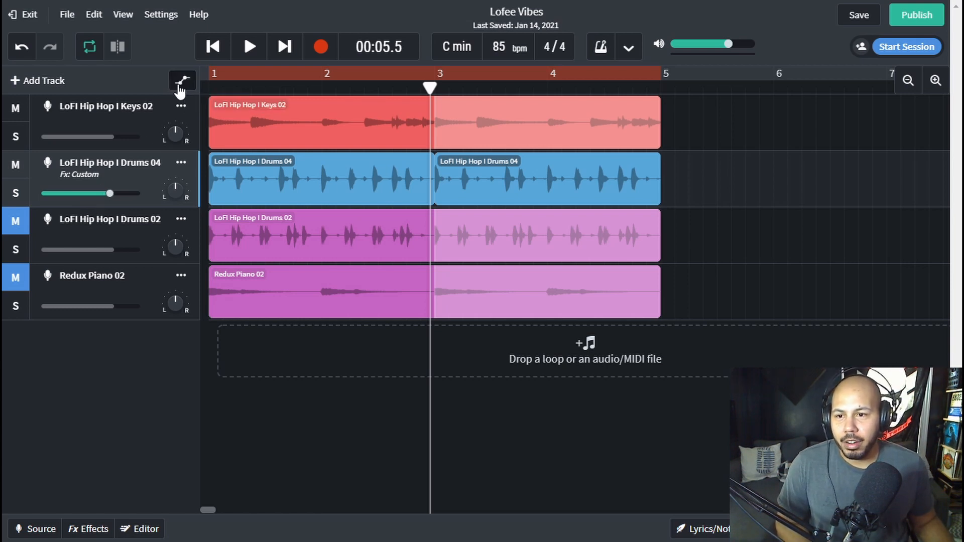
pyautogui.click(182, 80)
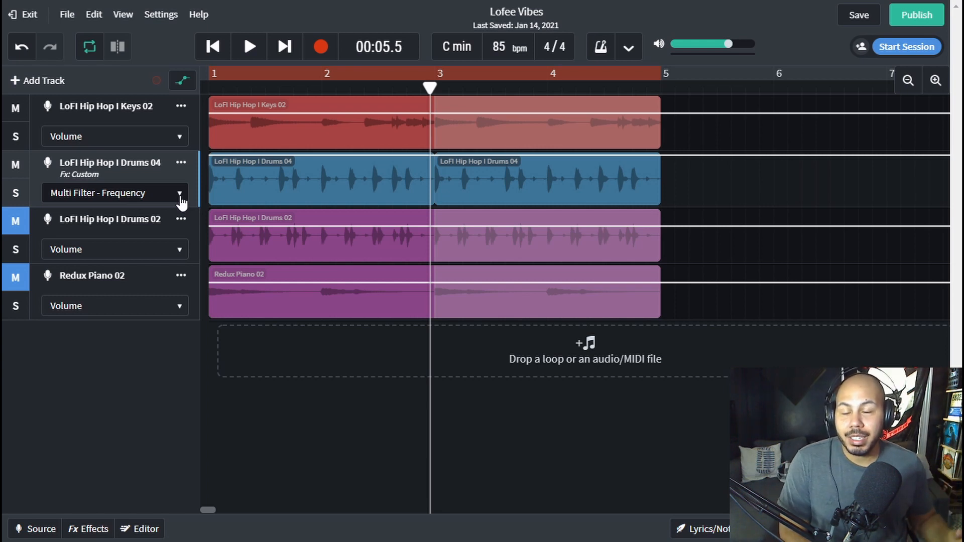
pyautogui.click(179, 193)
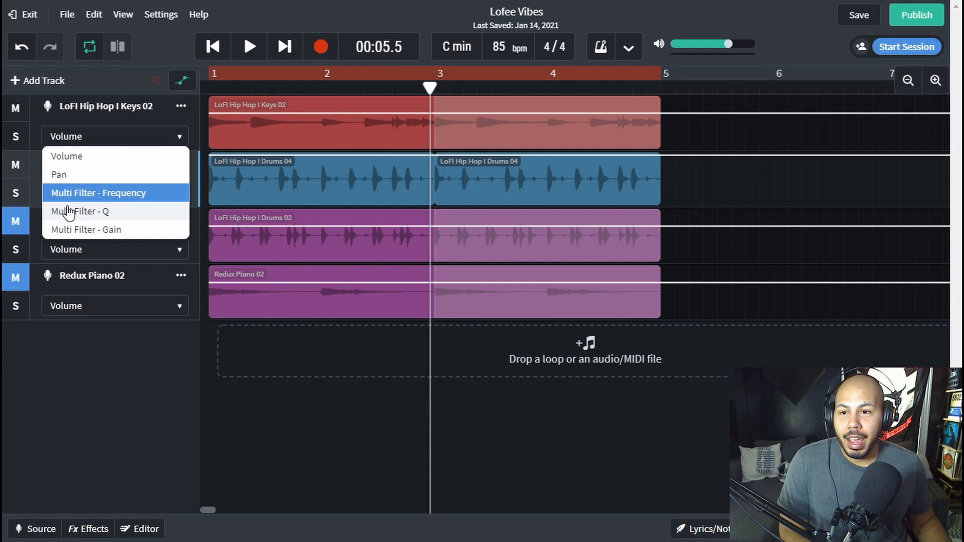
pyautogui.moveTo(113, 209)
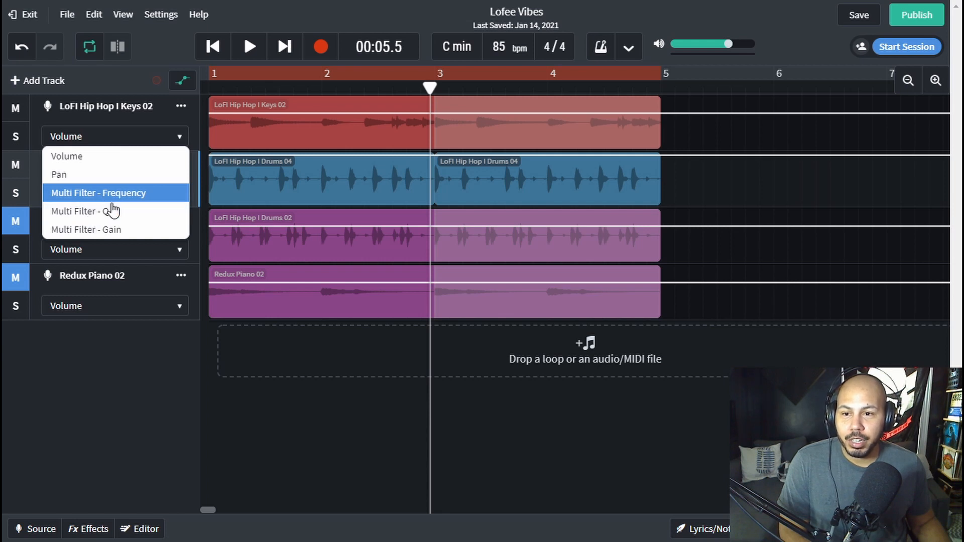
pyautogui.click(98, 192)
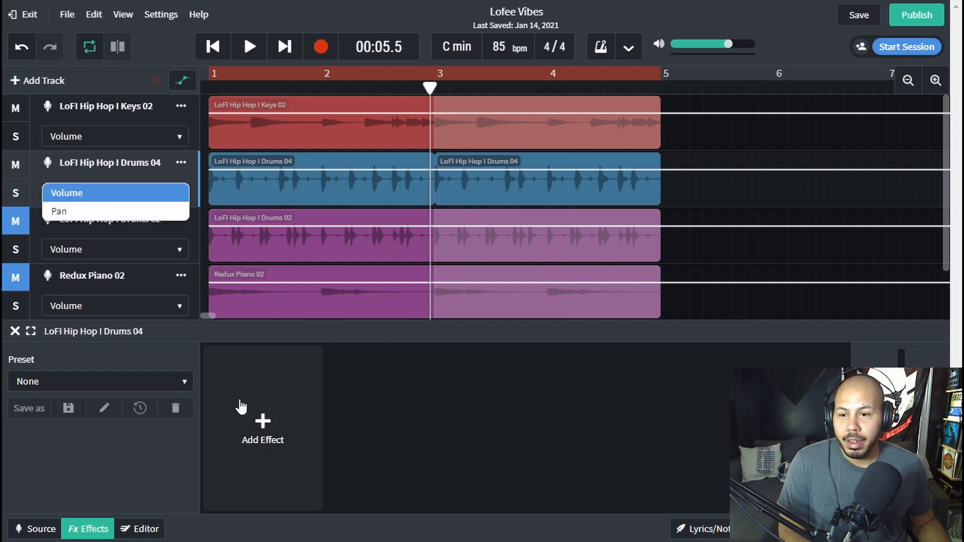
# Step: Restore the Drums 04 Multi Filter and set its automation lane to Multi Filter - Frequency
pyautogui.click(262, 424)
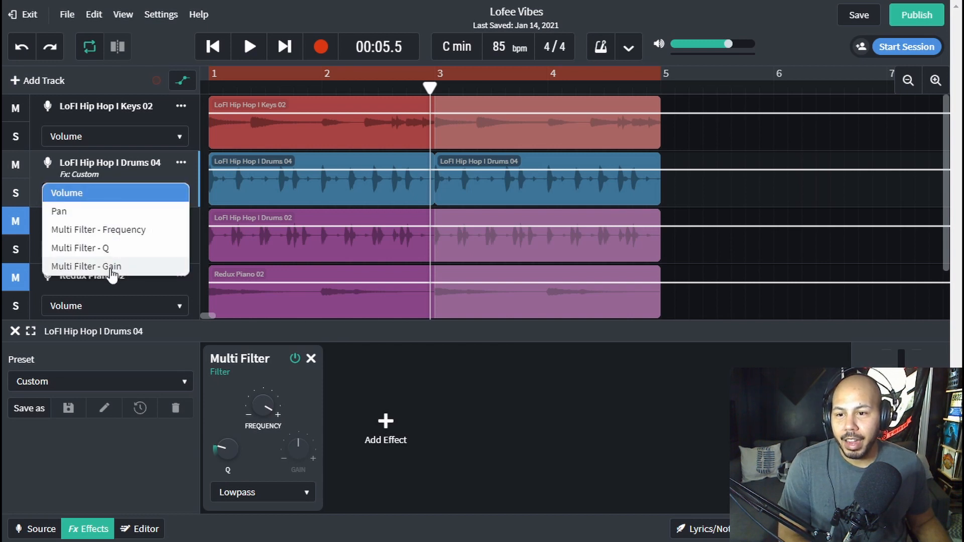
pyautogui.moveTo(273, 453)
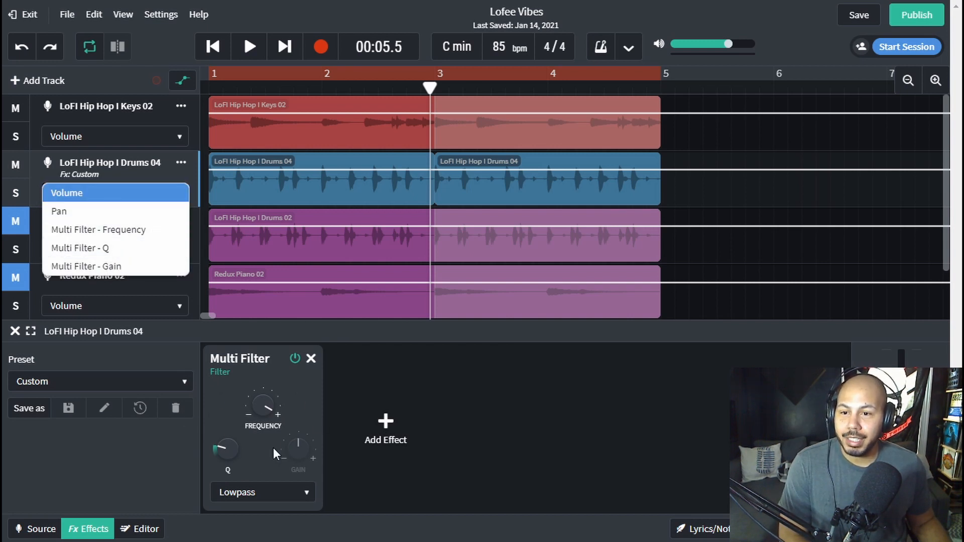
pyautogui.moveTo(102, 235)
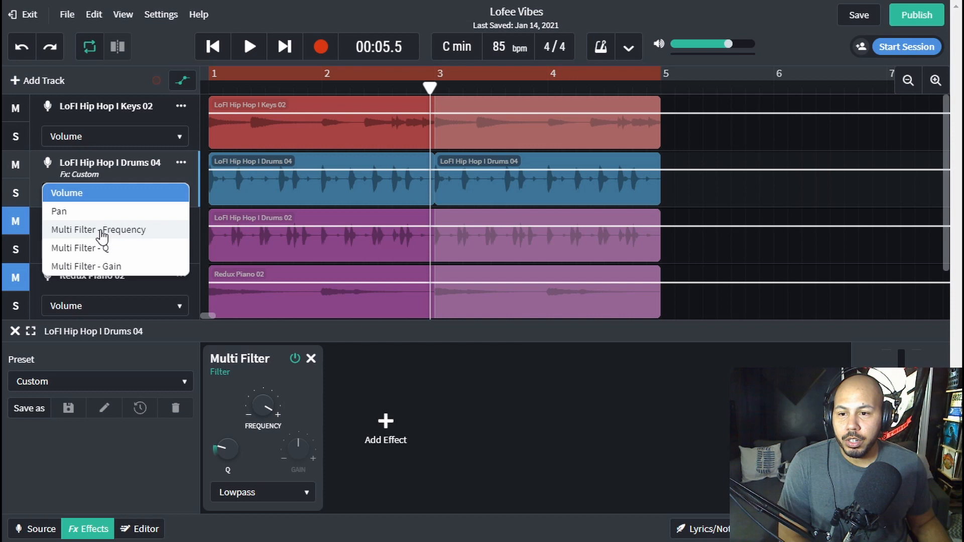
pyautogui.click(97, 229)
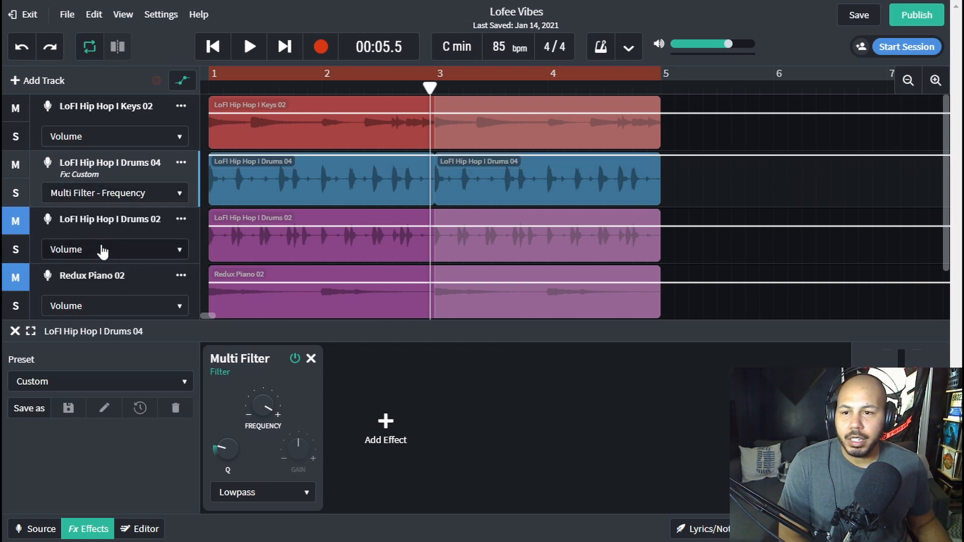
pyautogui.moveTo(324, 163)
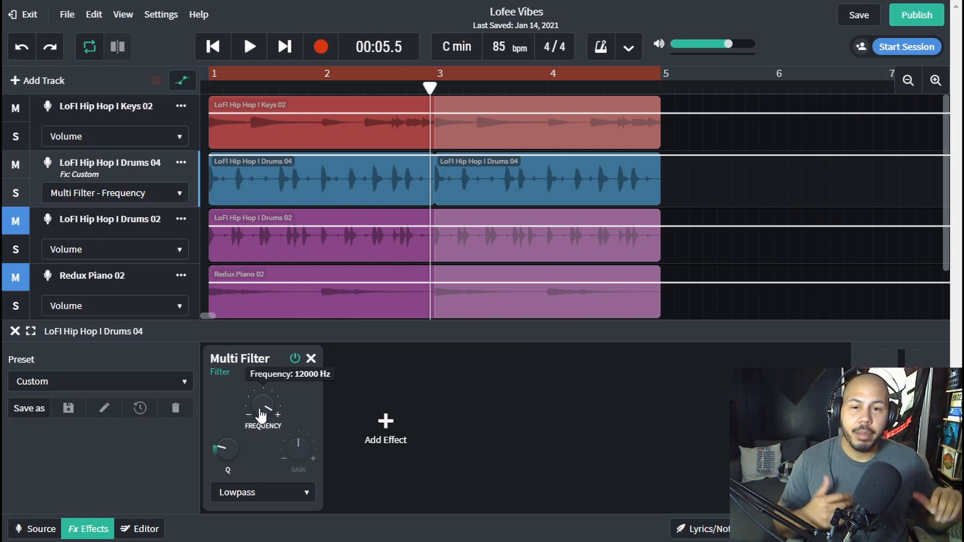
pyautogui.moveTo(358, 232)
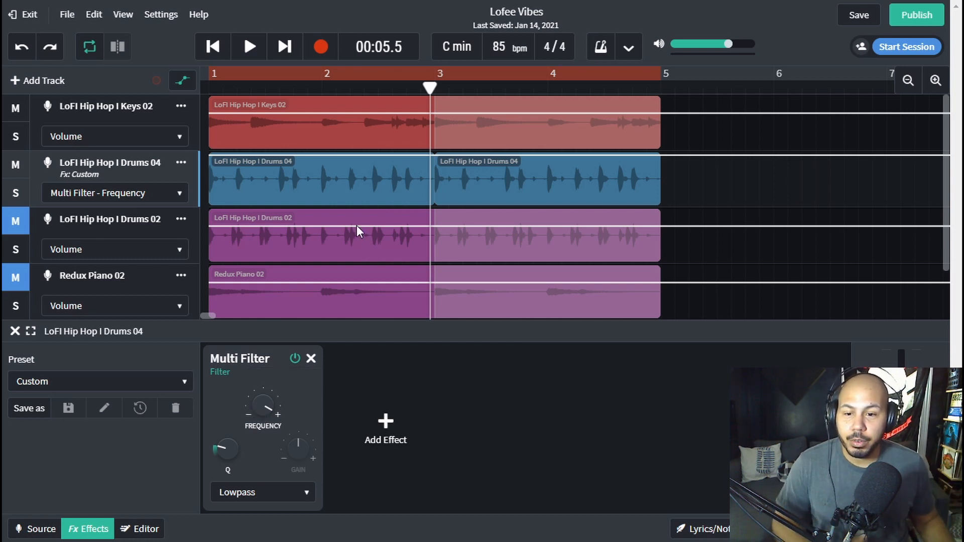
pyautogui.moveTo(314, 178)
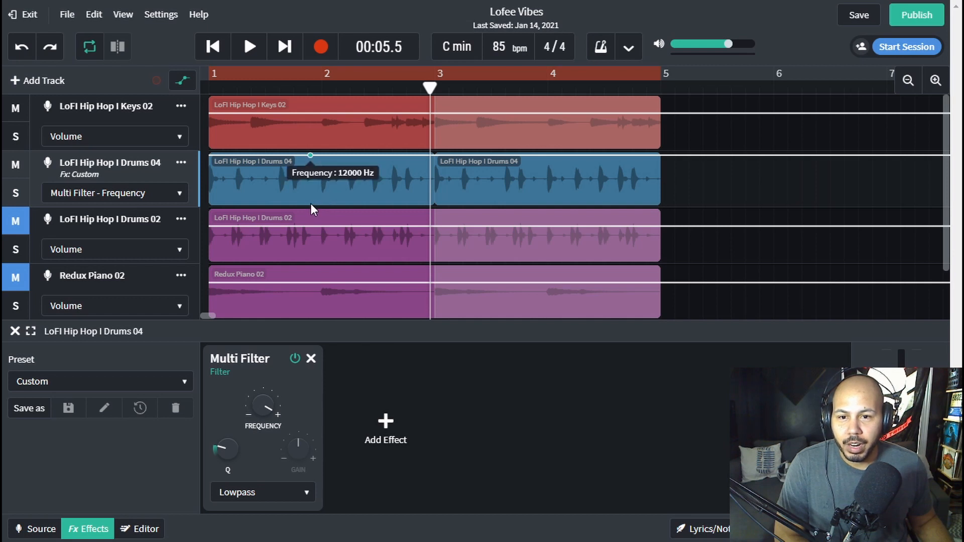
pyautogui.moveTo(333, 199)
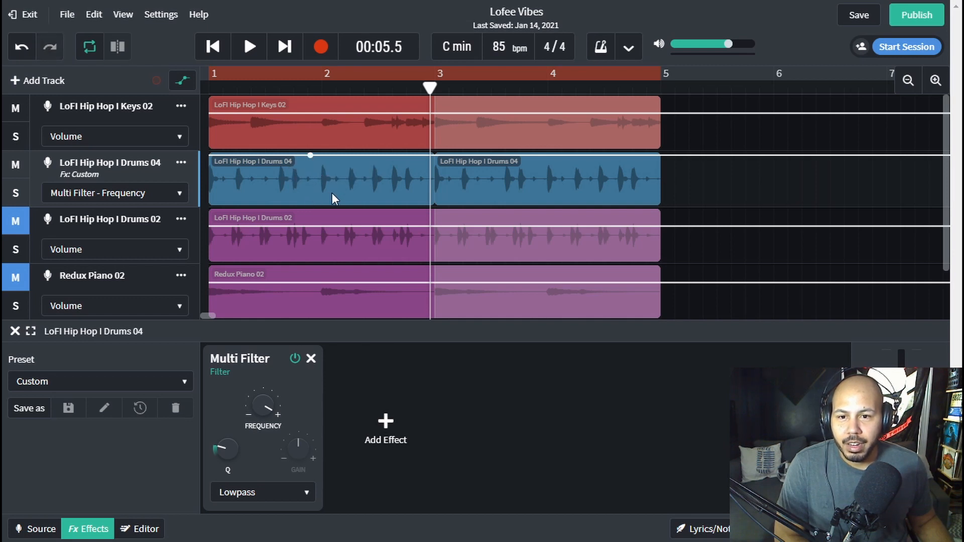
pyautogui.moveTo(431, 203)
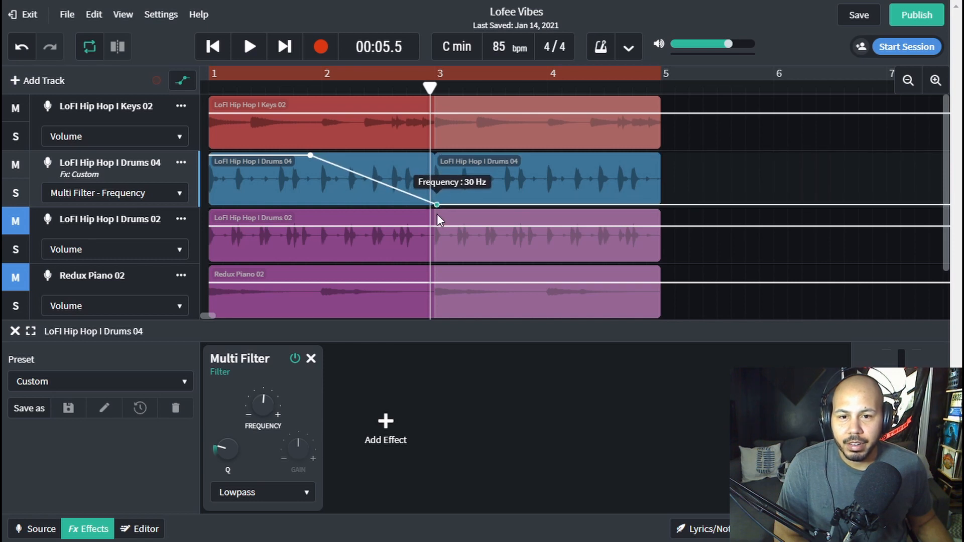
pyautogui.moveTo(593, 116)
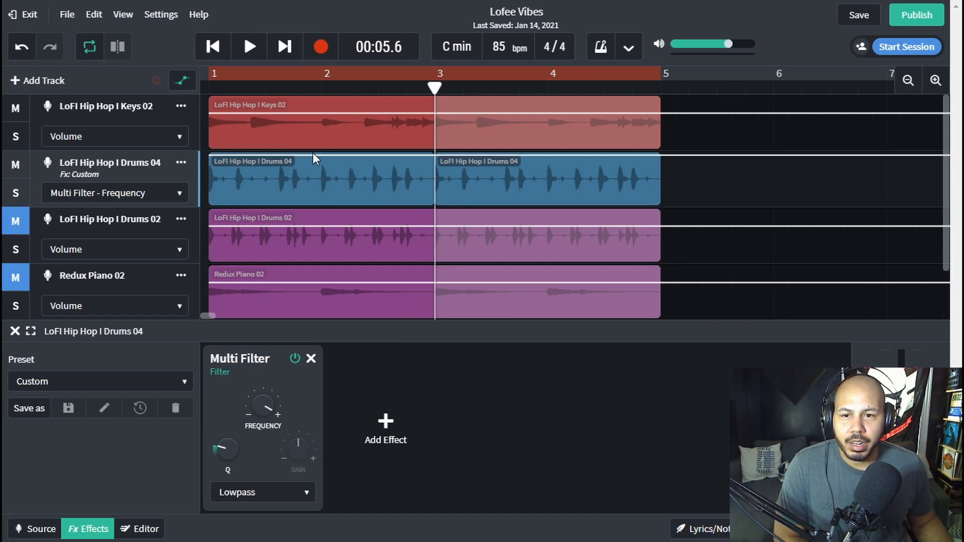
pyautogui.moveTo(440, 190)
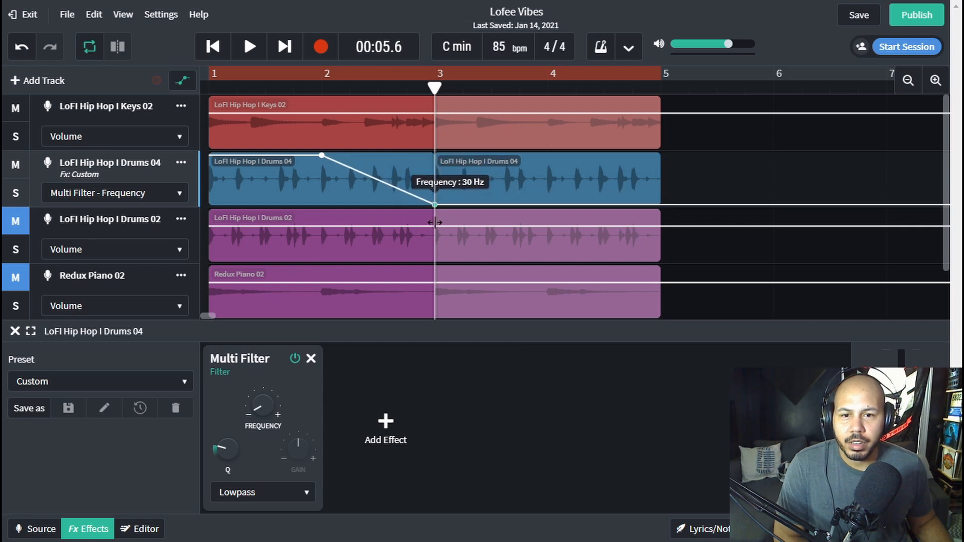
# Step: Play the drawn frequency sweep from the start, then select the bar 3 automation point
pyautogui.click(212, 47)
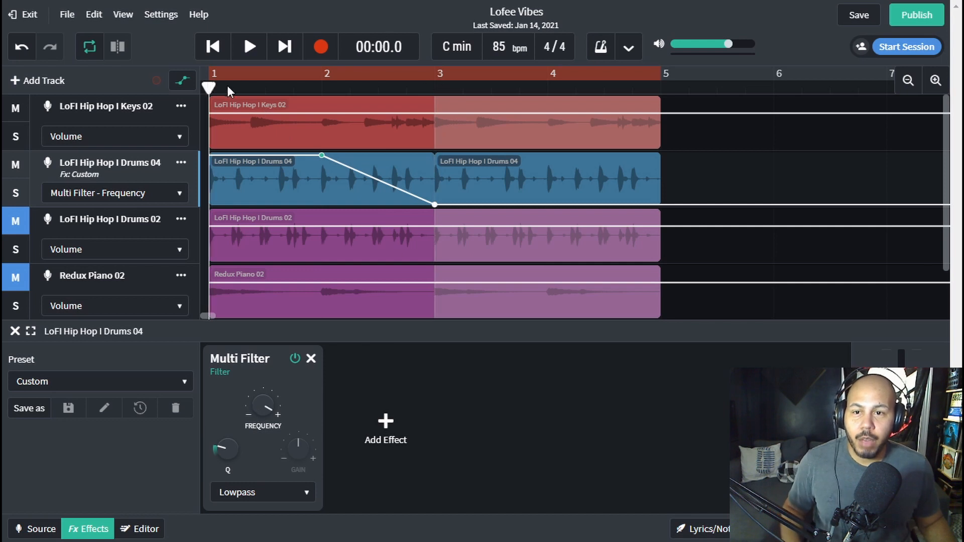
pyautogui.click(249, 46)
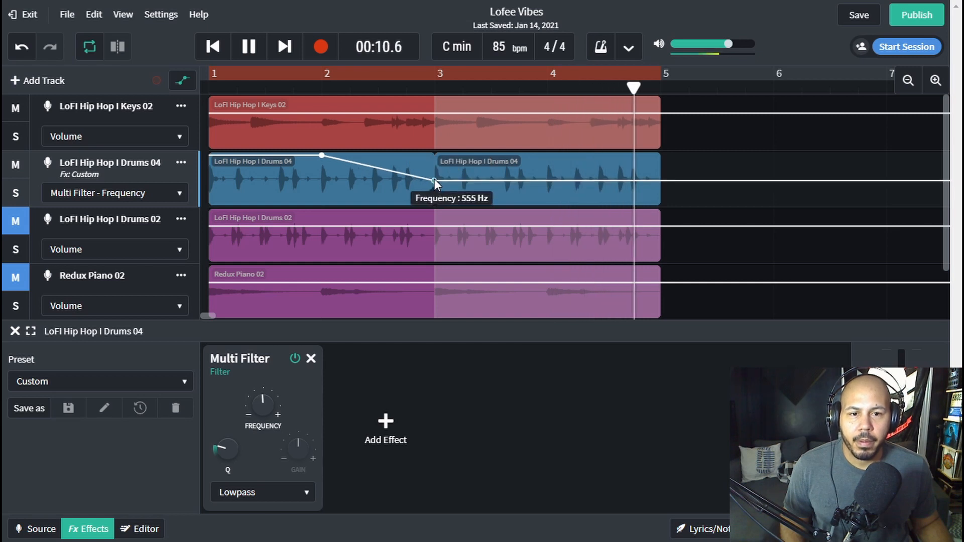
pyautogui.click(248, 47)
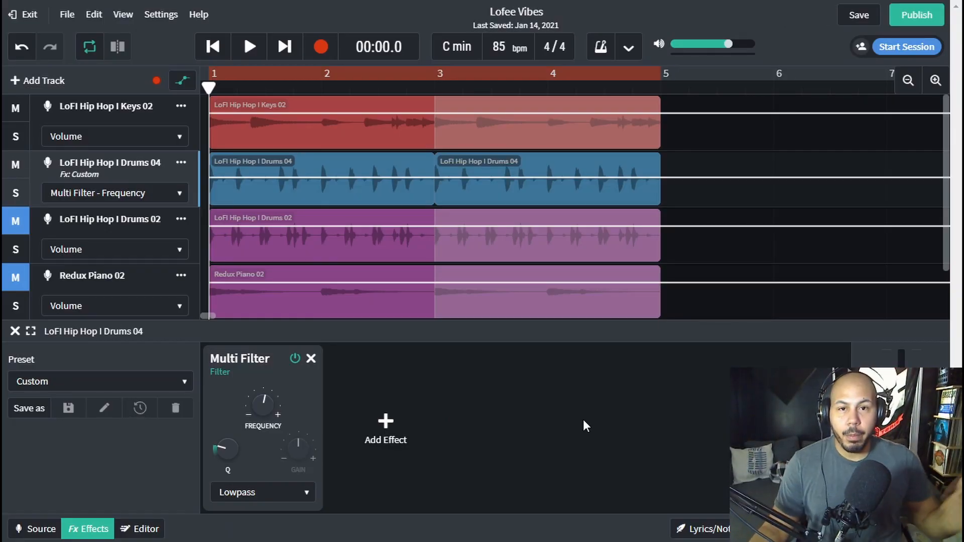
pyautogui.moveTo(263, 409)
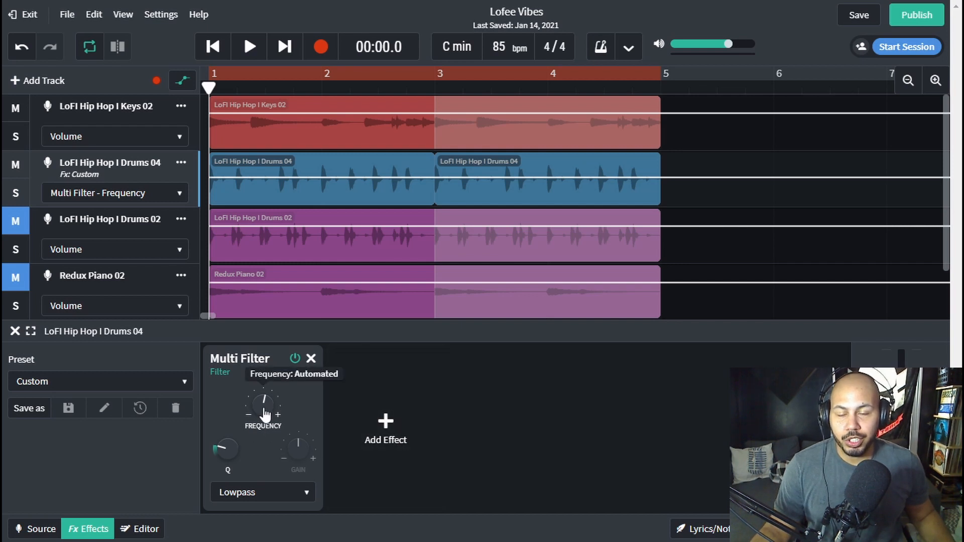
pyautogui.moveTo(261, 416)
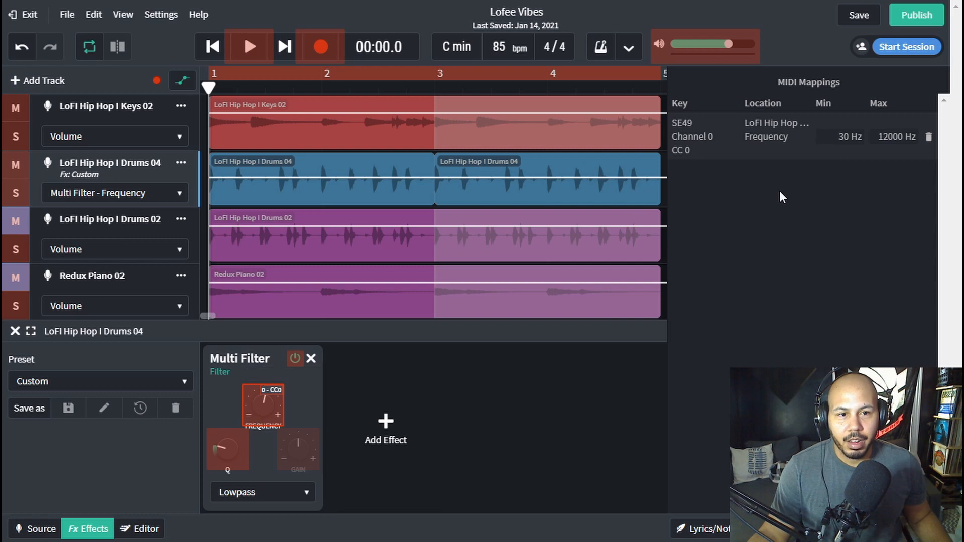
pyautogui.click(929, 137)
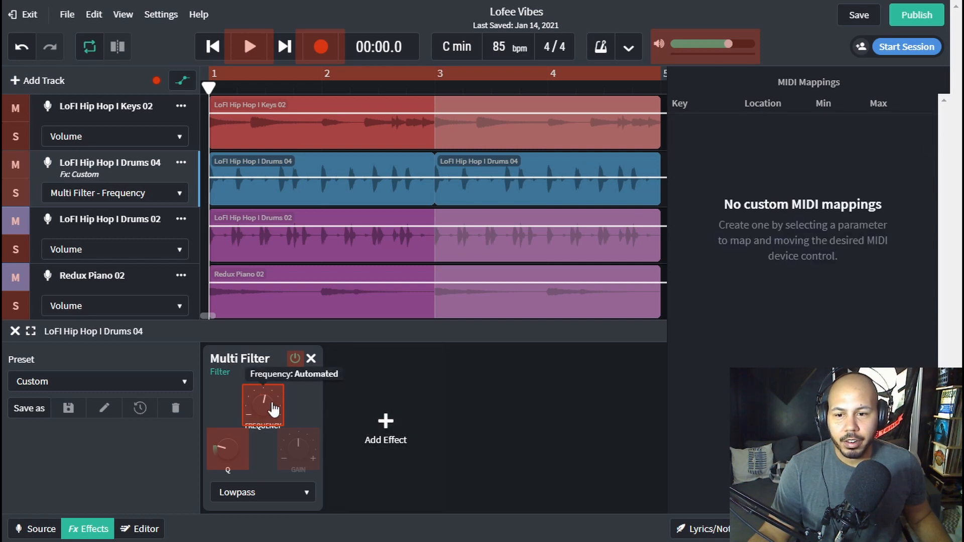
pyautogui.moveTo(257, 428)
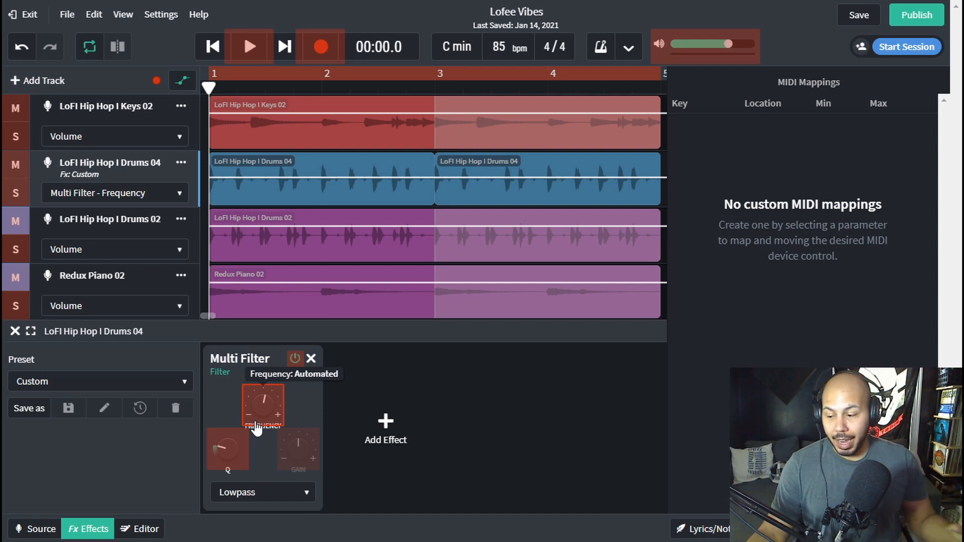
pyautogui.moveTo(737, 339)
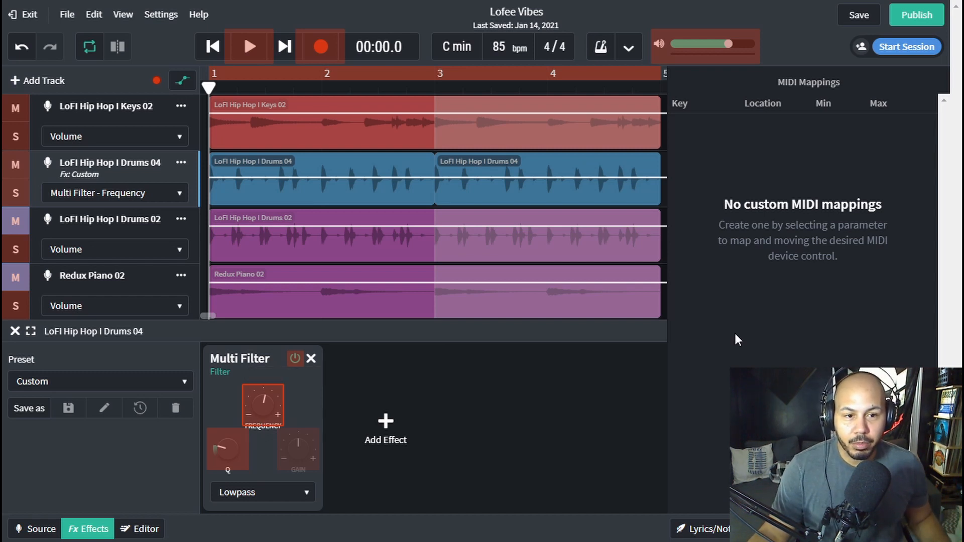
pyautogui.click(262, 405)
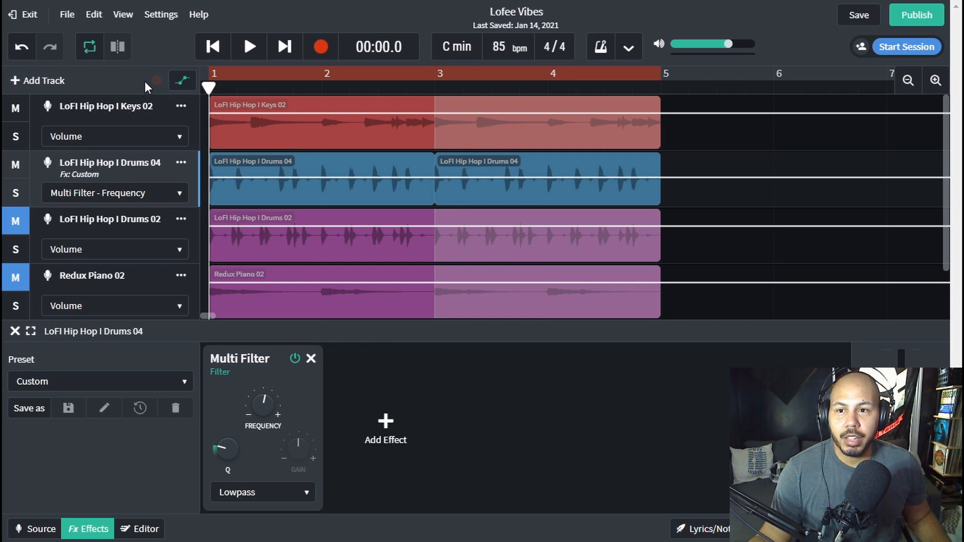
pyautogui.moveTo(154, 81)
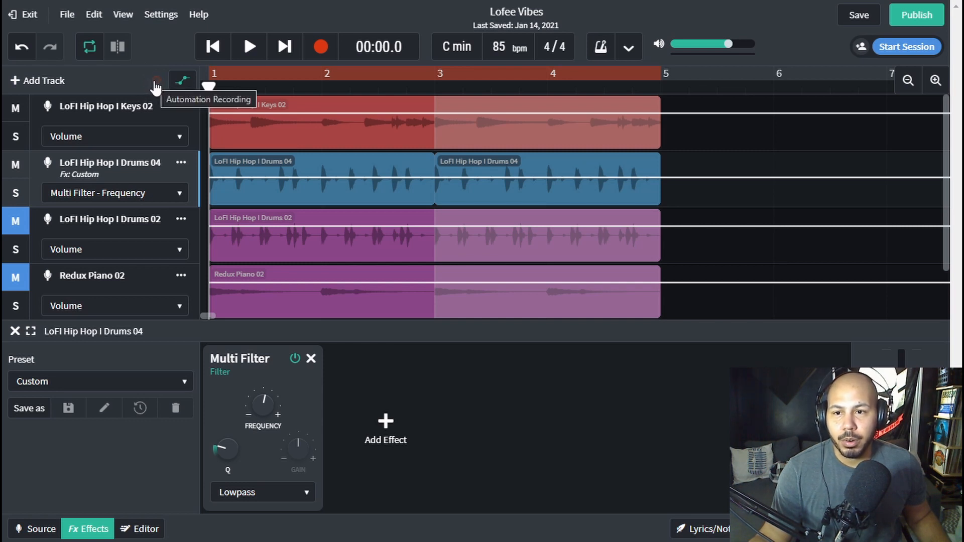
pyautogui.moveTo(320, 47)
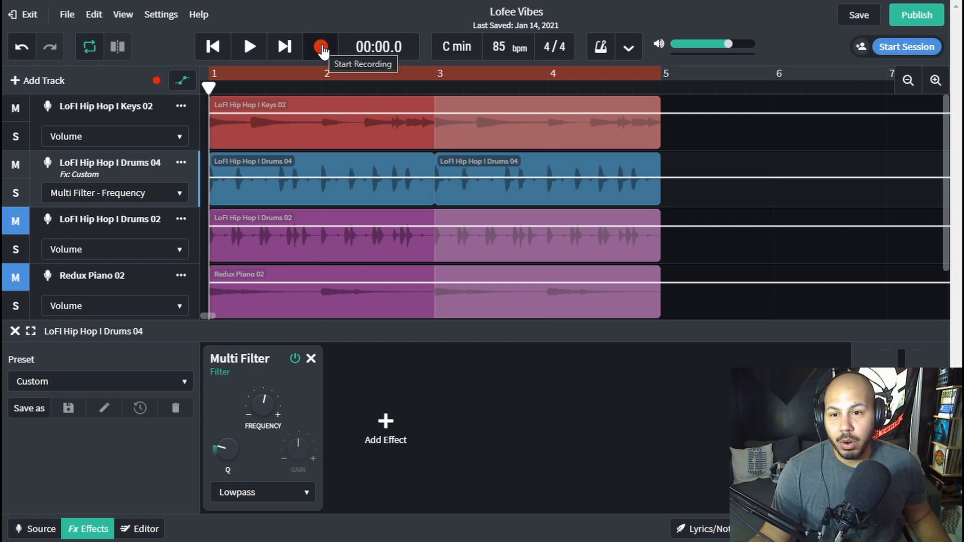
pyautogui.moveTo(259, 442)
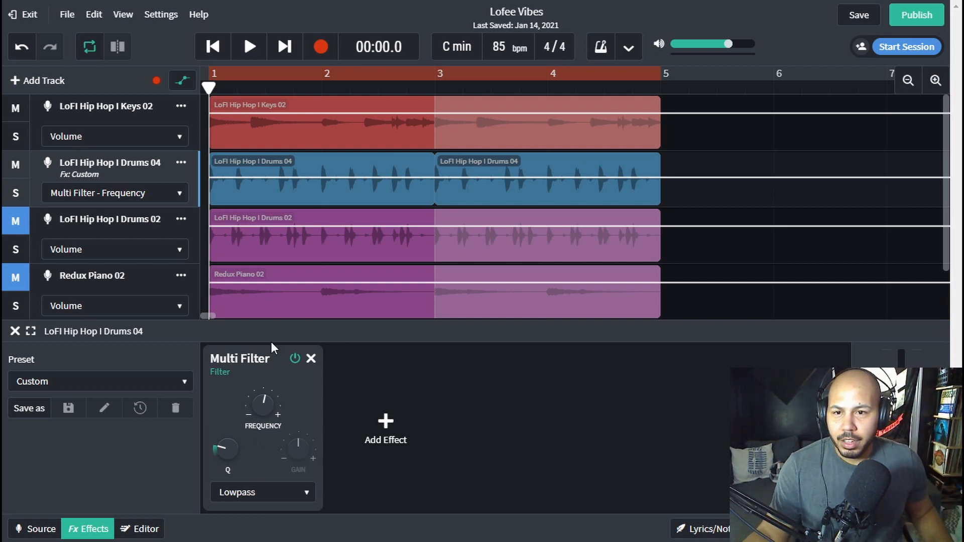
# Step: Record the Drums 04 filter frequency movement as an automation curve during playback
pyautogui.click(249, 48)
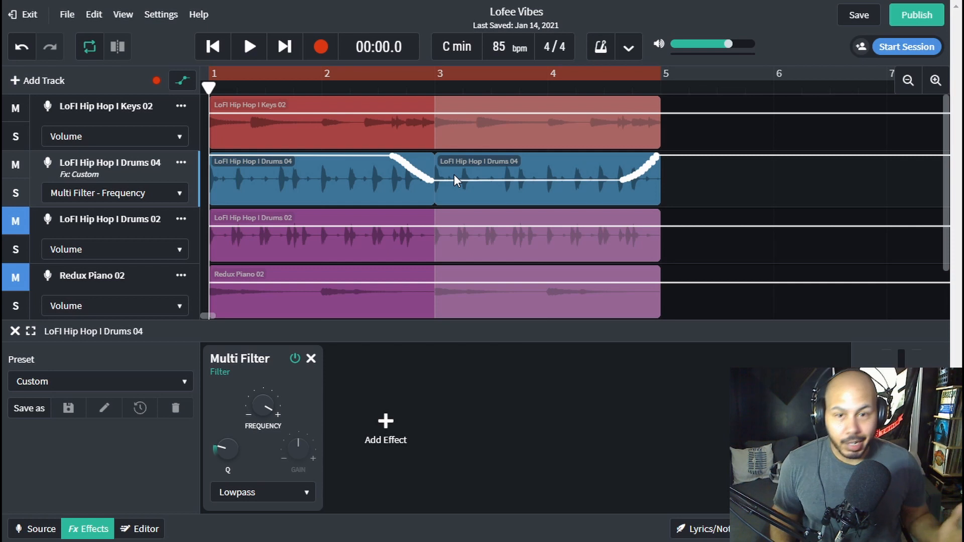
pyautogui.moveTo(423, 201)
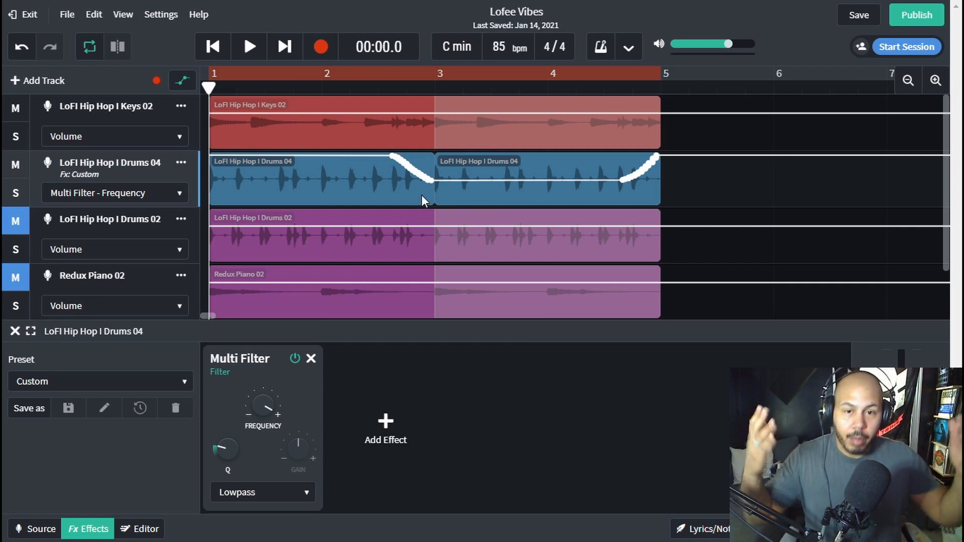